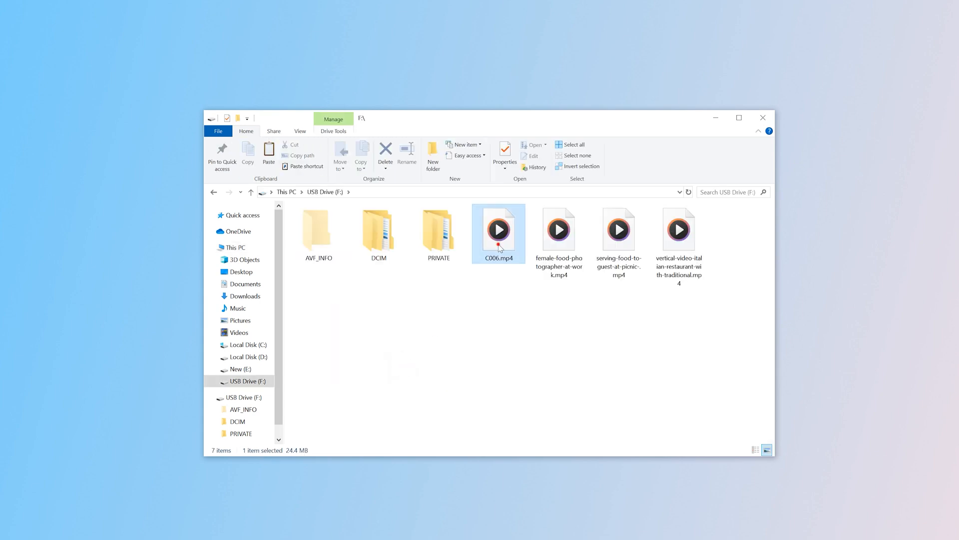
Try to play C006.mp4 from the USB drive and dismiss the can't-play error
double_click(498, 234)
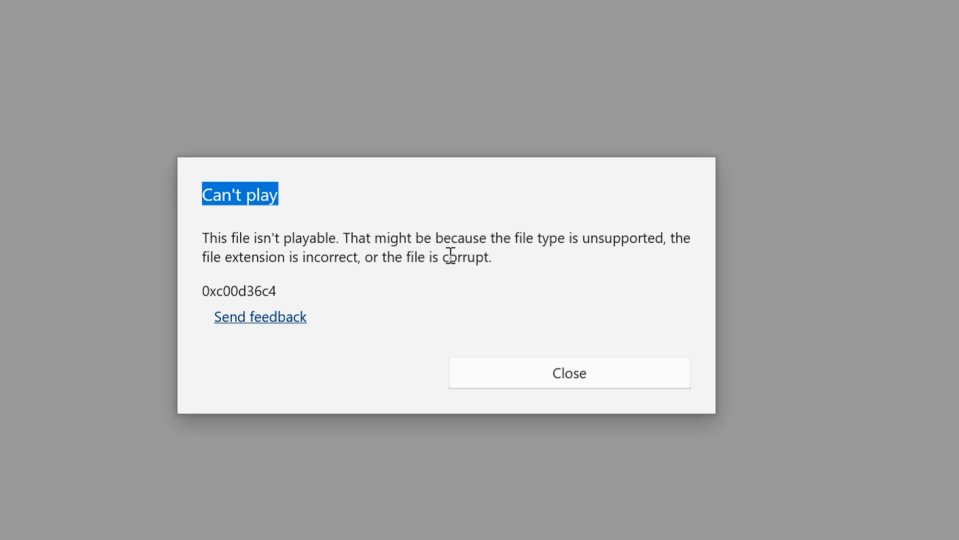
click(568, 373)
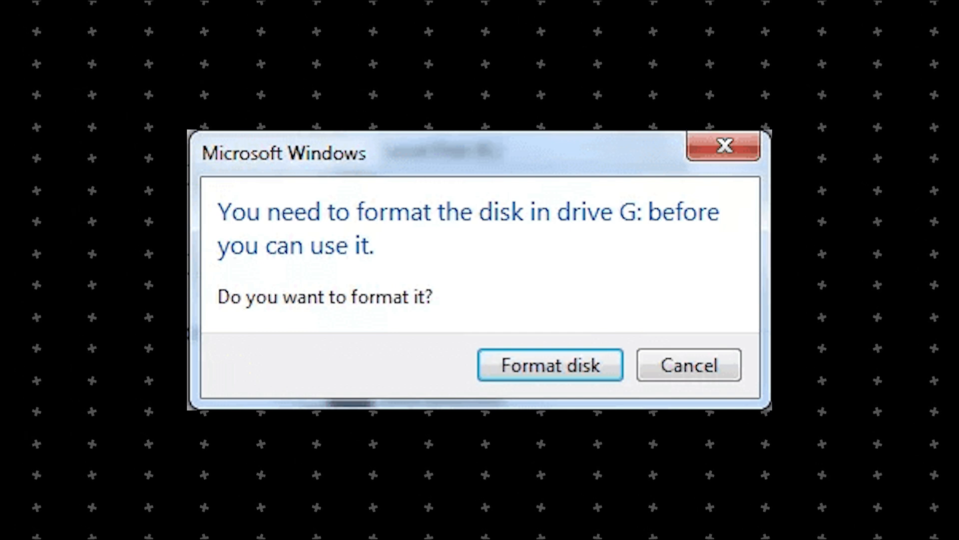
Launch VLC media player to its empty main window
click(687, 365)
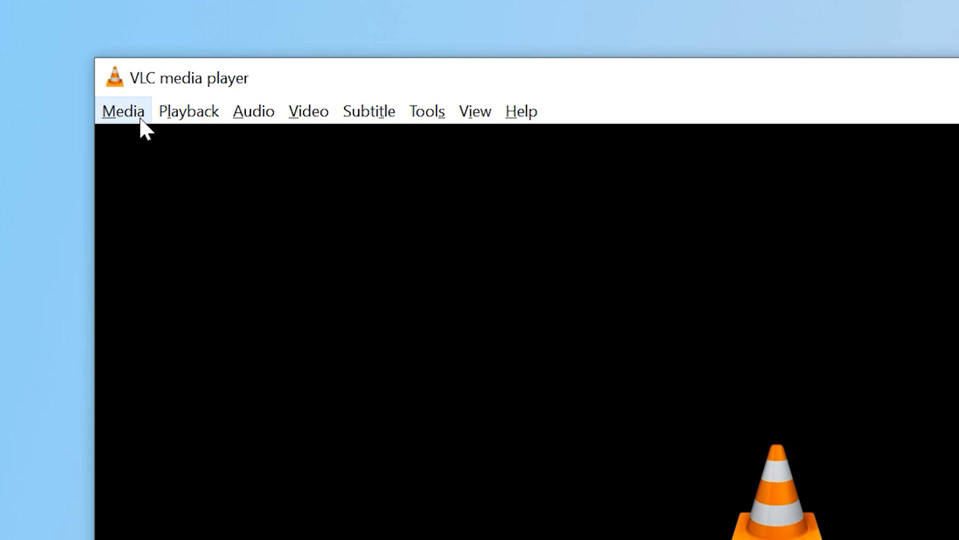
Add c006y.mp4 to VLC's Convert / Save tool and proceed to conversion settings
click(122, 111)
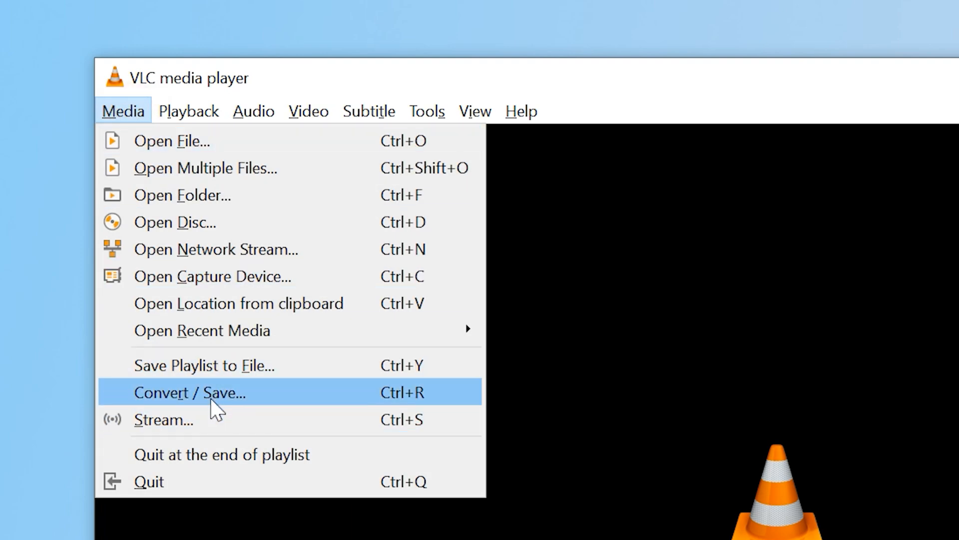
click(189, 392)
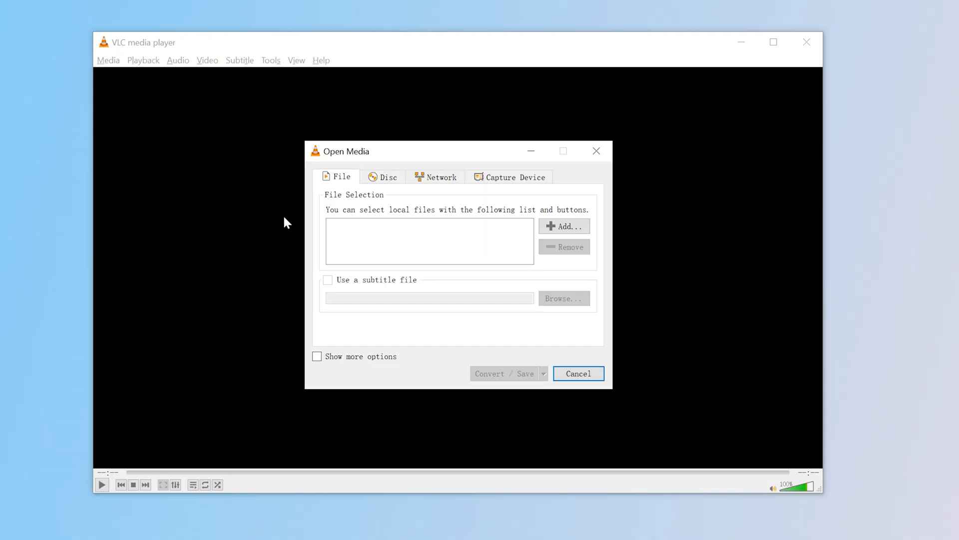
click(562, 226)
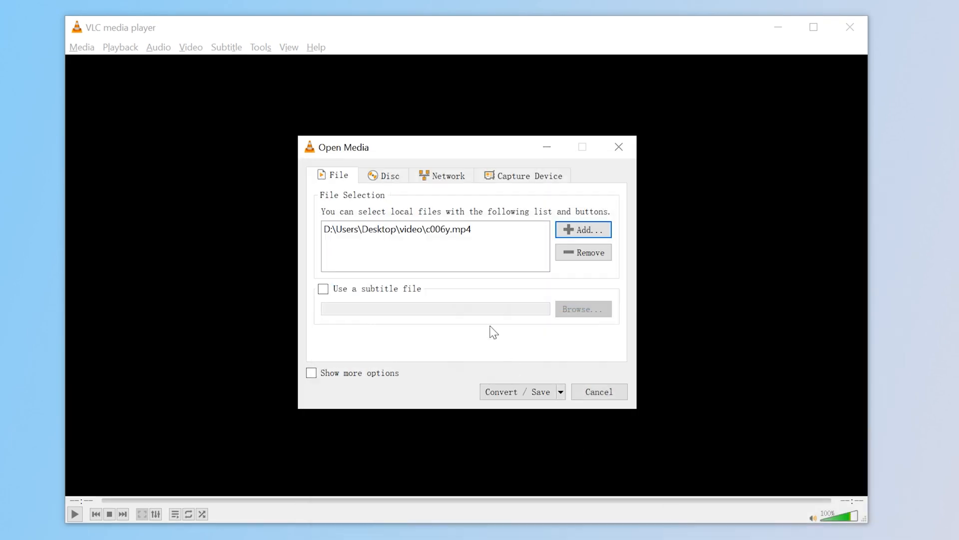
mouse_move(520, 386)
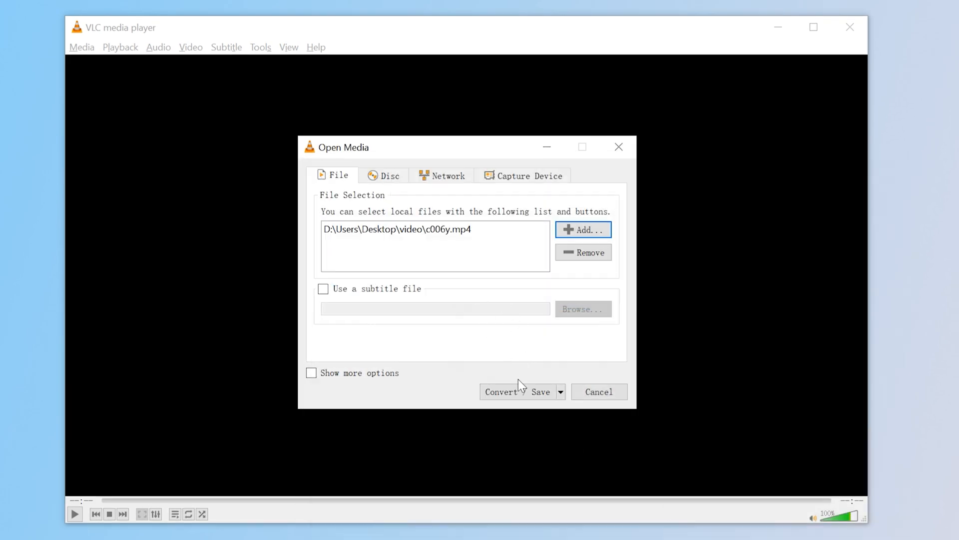
click(502, 392)
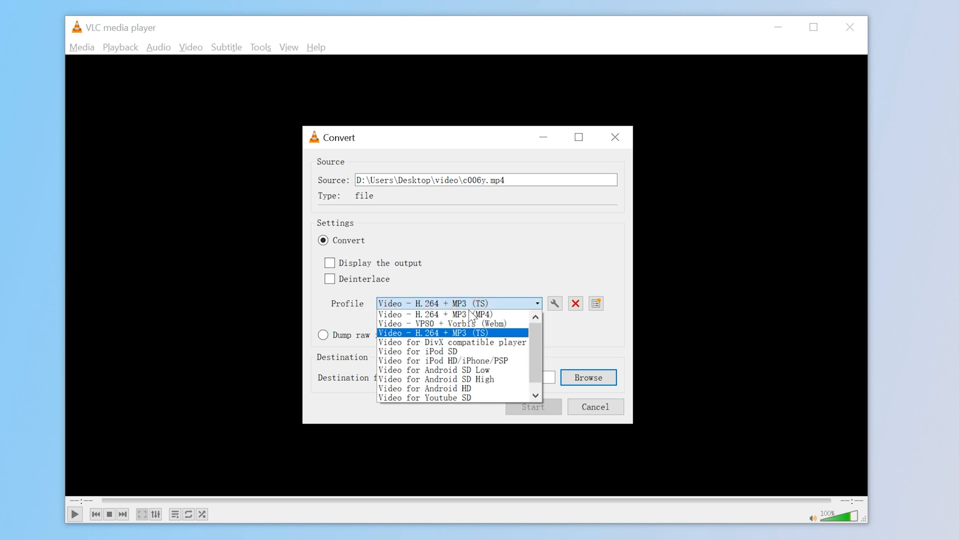
mouse_move(428, 314)
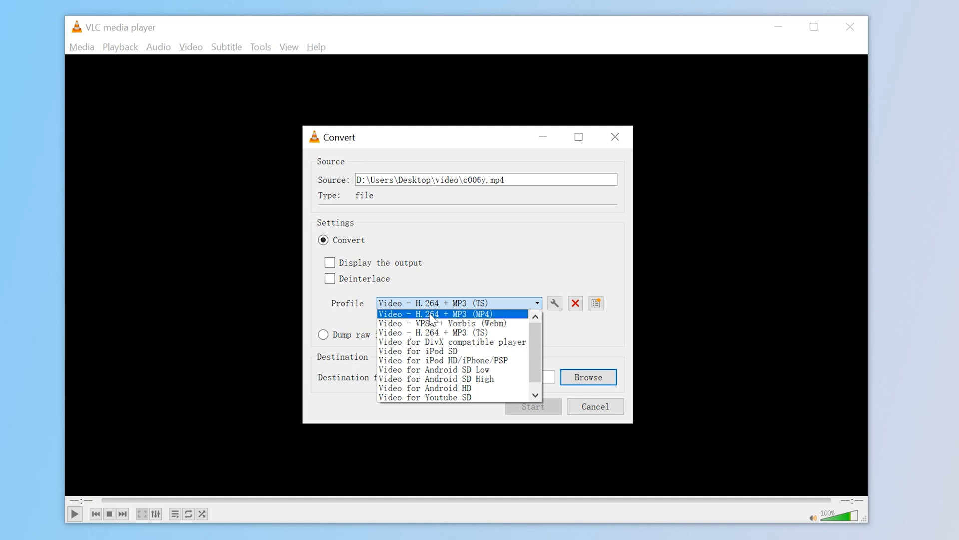
Convert to Video - H.264 + MP3 (MP4) into a new desktop folder named fixed and start
click(433, 313)
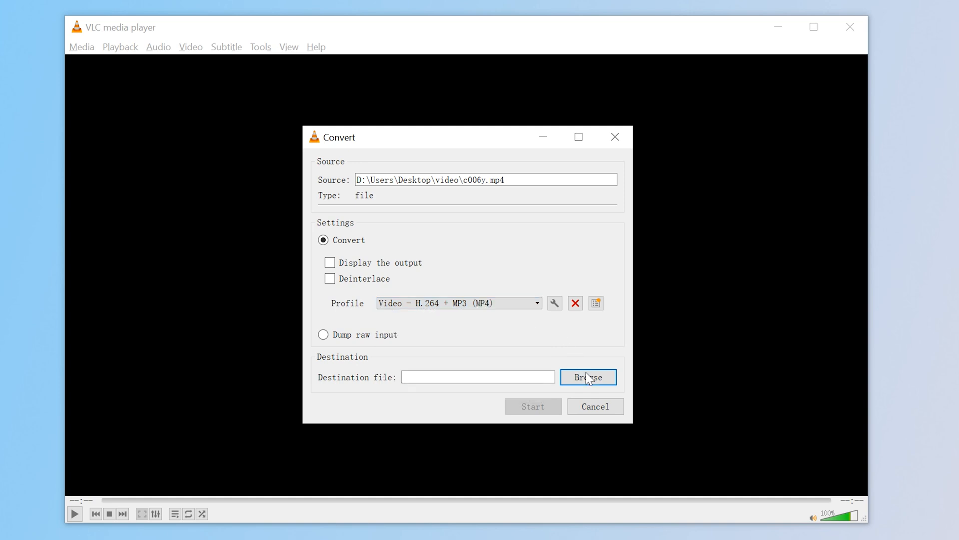
click(588, 377)
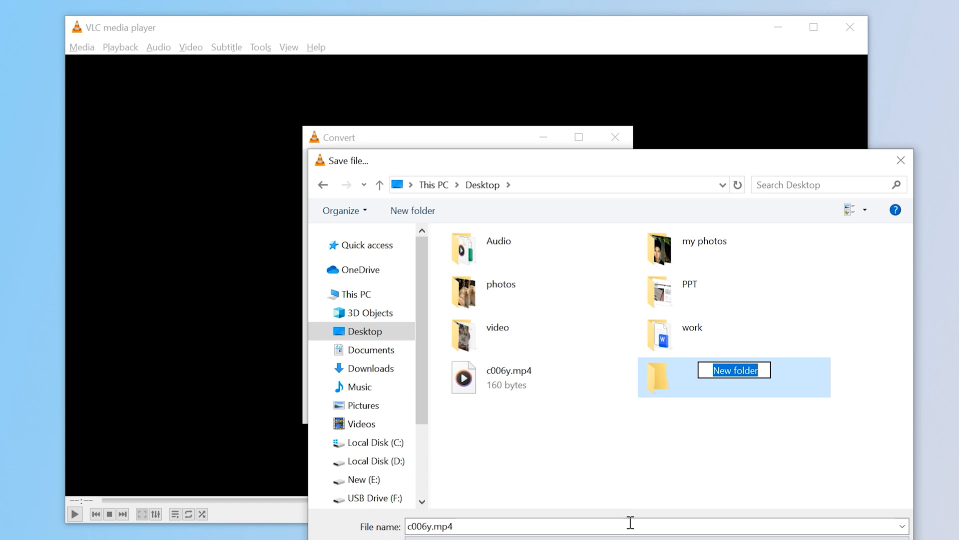
text(fixed)
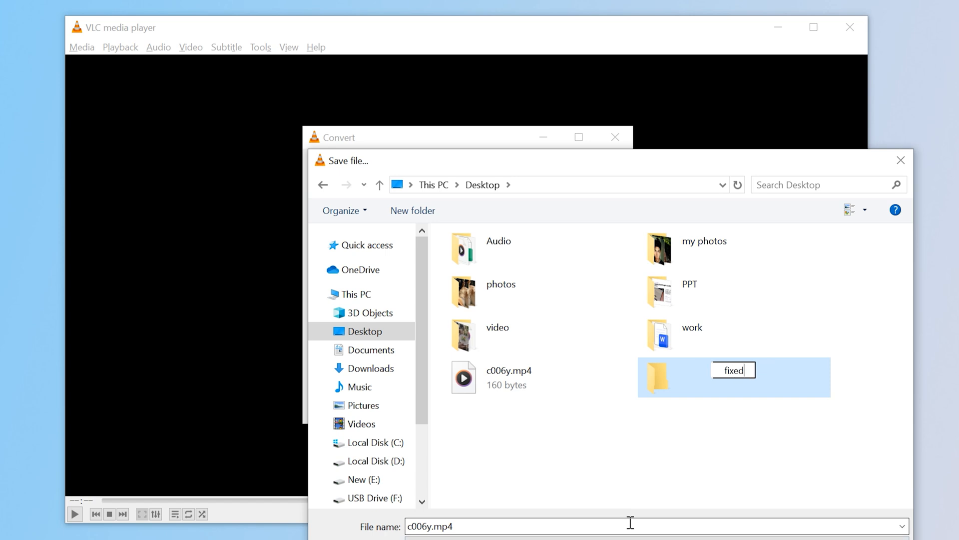
click(723, 394)
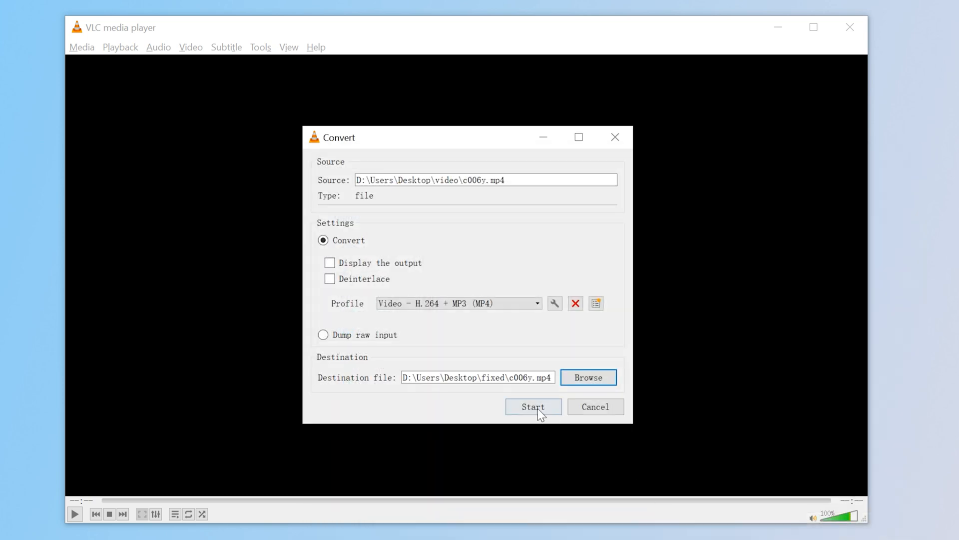
click(533, 407)
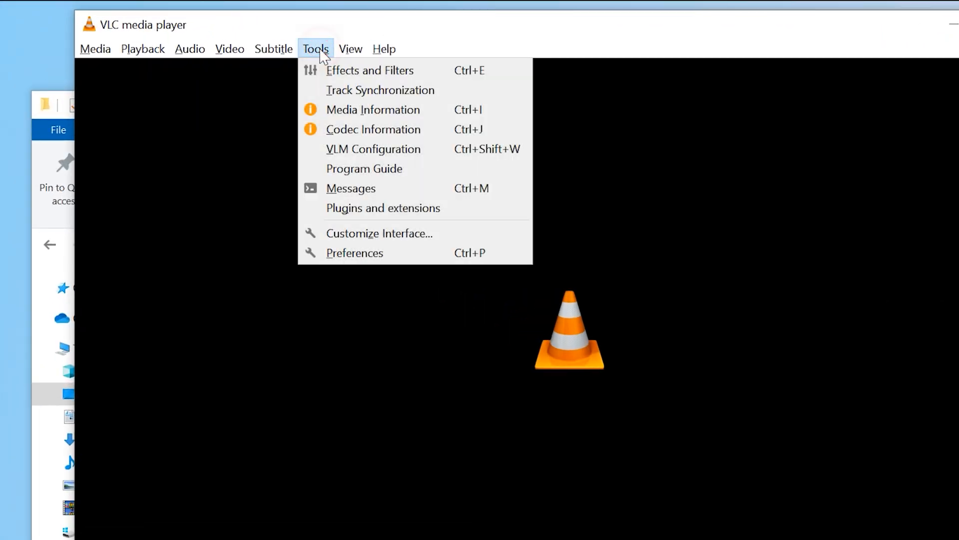
mouse_move(383, 208)
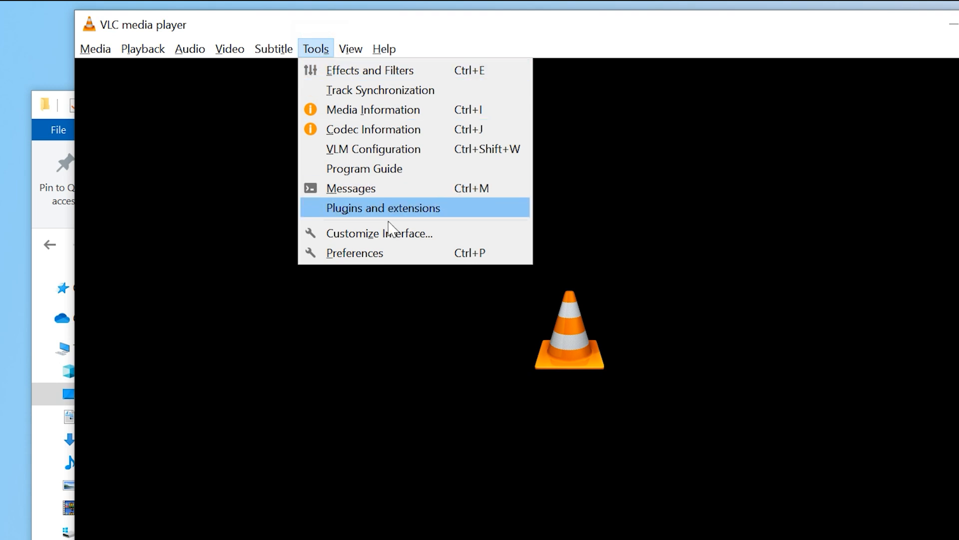
Set Damaged or incomplete AVI file to Always fix in Input/Codecs, then play c006y.avi
click(354, 253)
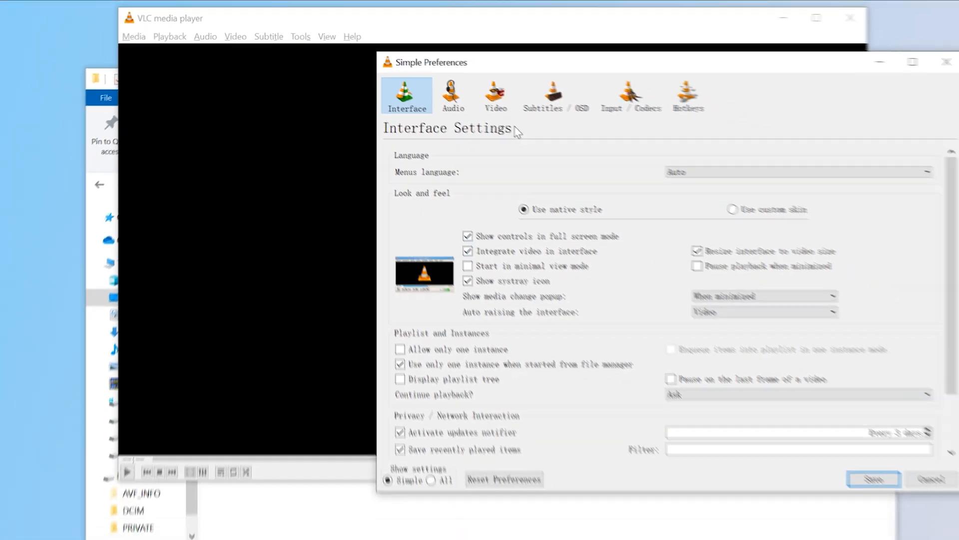
click(605, 89)
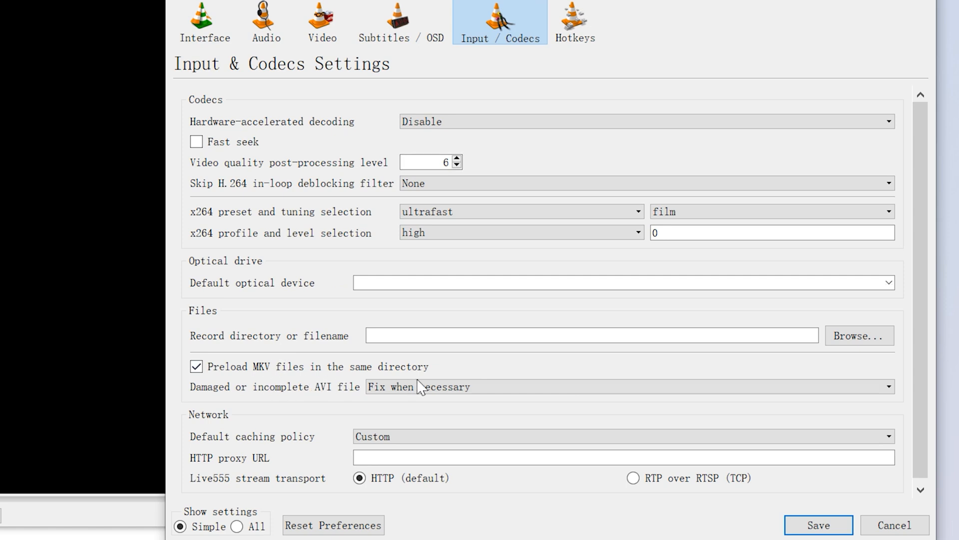
click(627, 386)
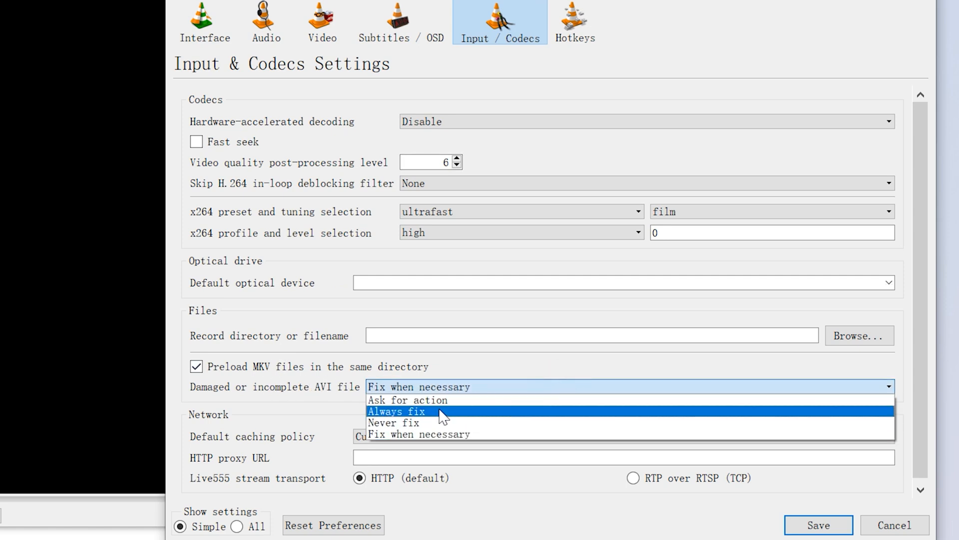
click(396, 411)
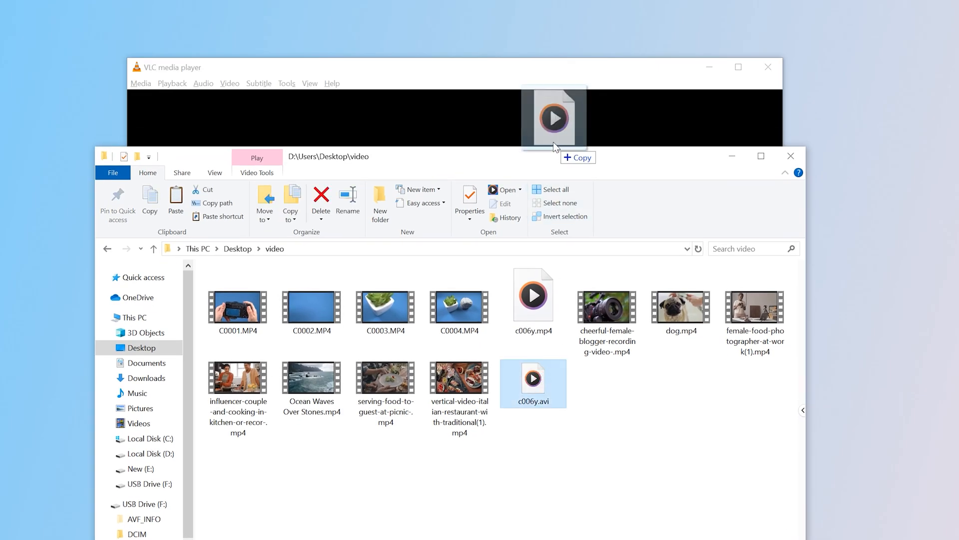
double_click(532, 378)
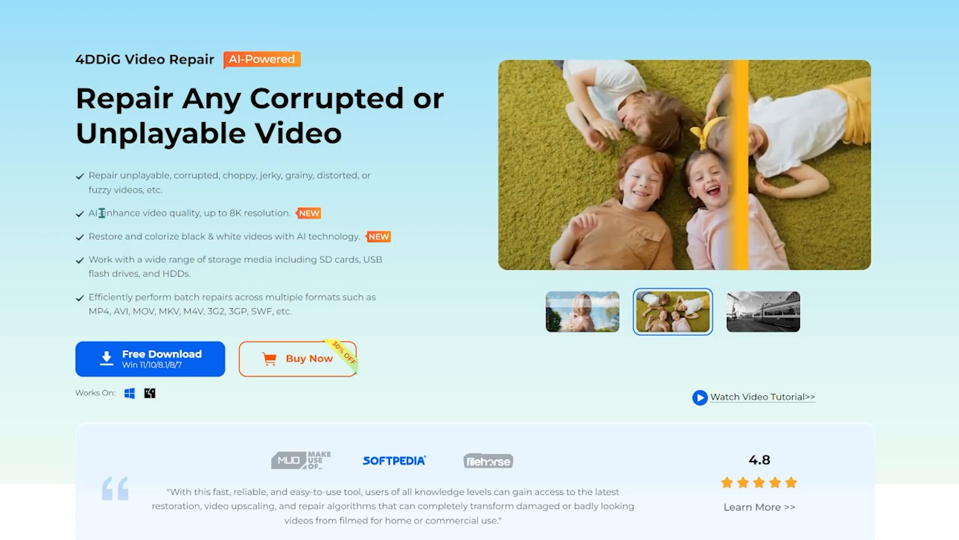
View the tram and children-on-grass samples, then scroll to the corruption types section
click(763, 311)
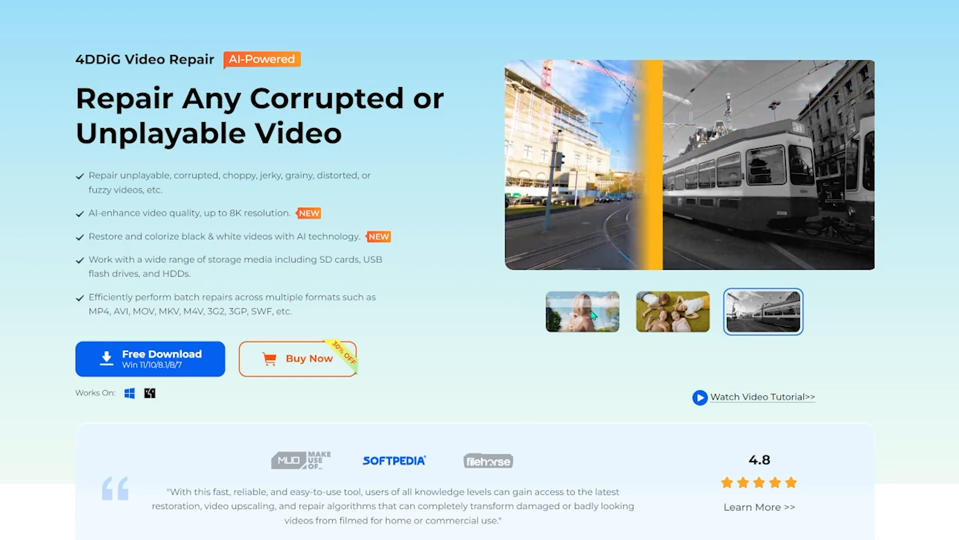
click(672, 310)
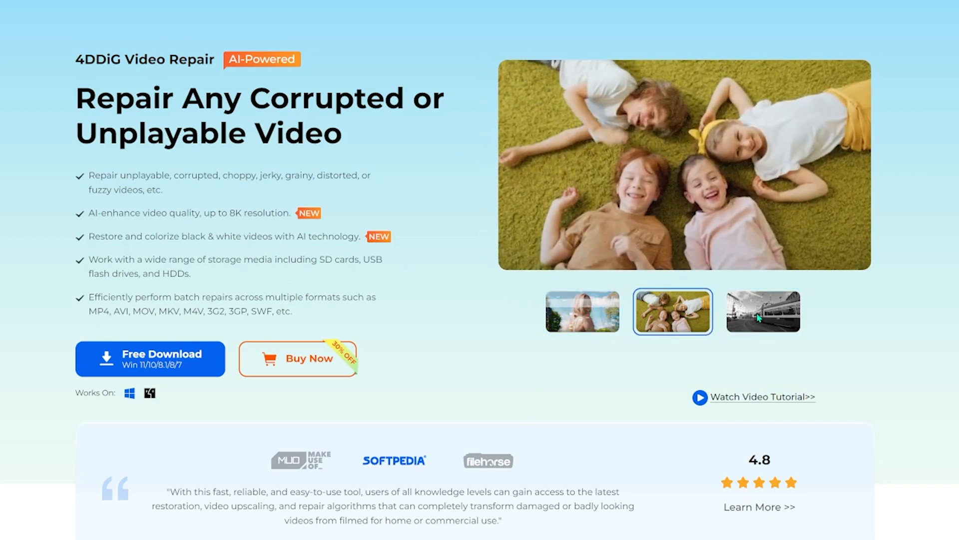
scroll(down, 3)
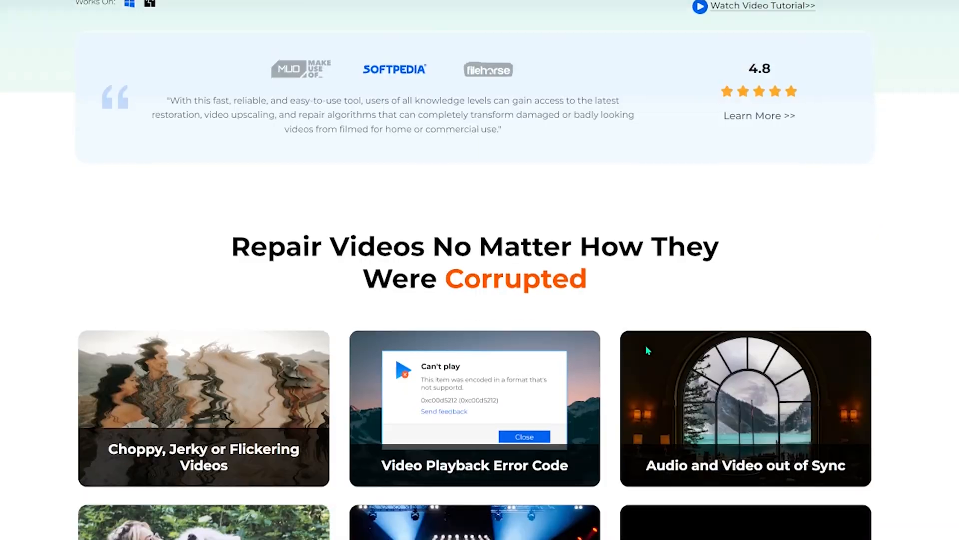
scroll(down, 3)
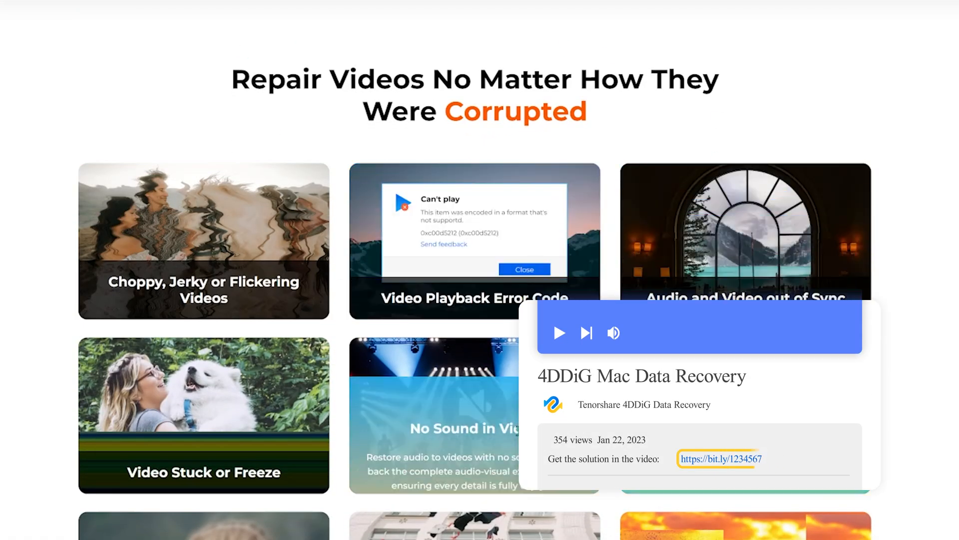
scroll(down, 3)
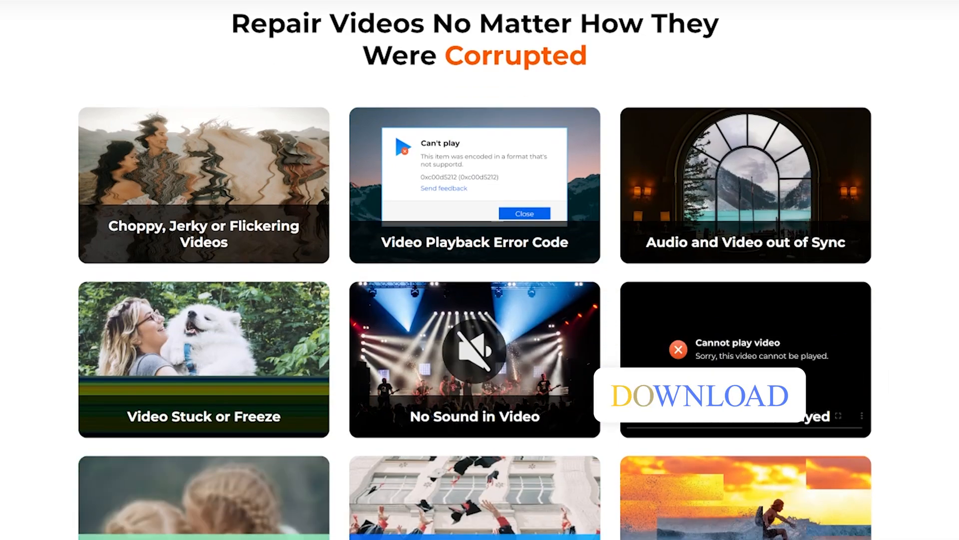
scroll(down, 3)
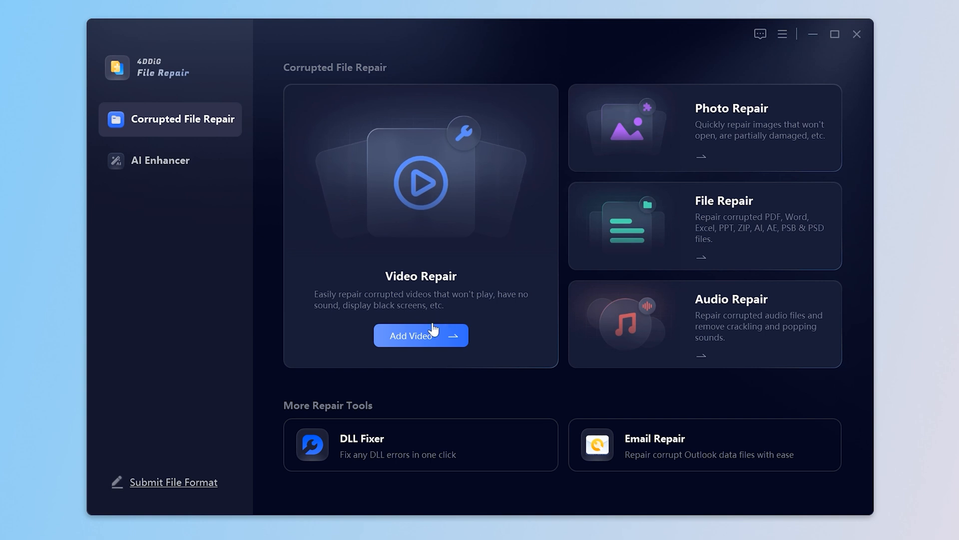
Add the corrupted c006y.mp4 to 4DDiG Video Repair and repair it
click(420, 336)
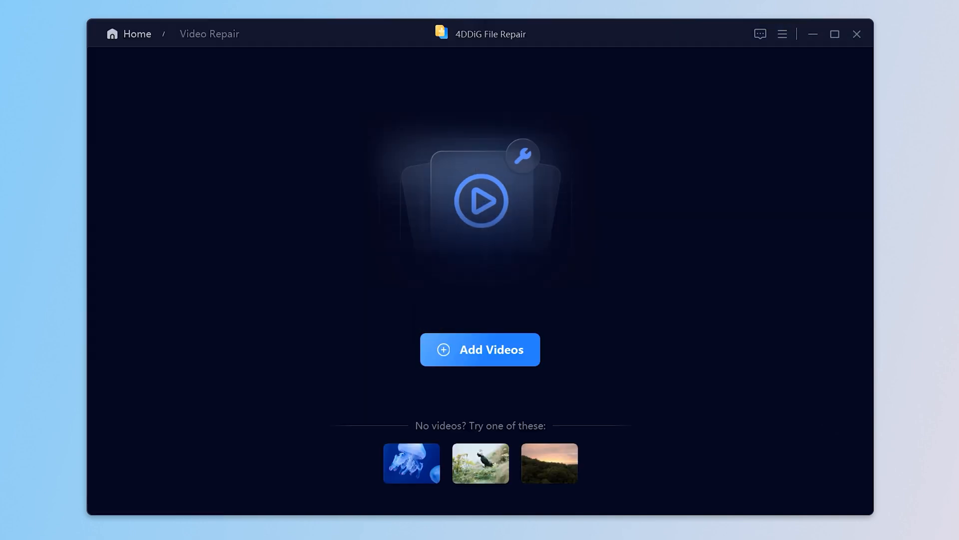
click(480, 350)
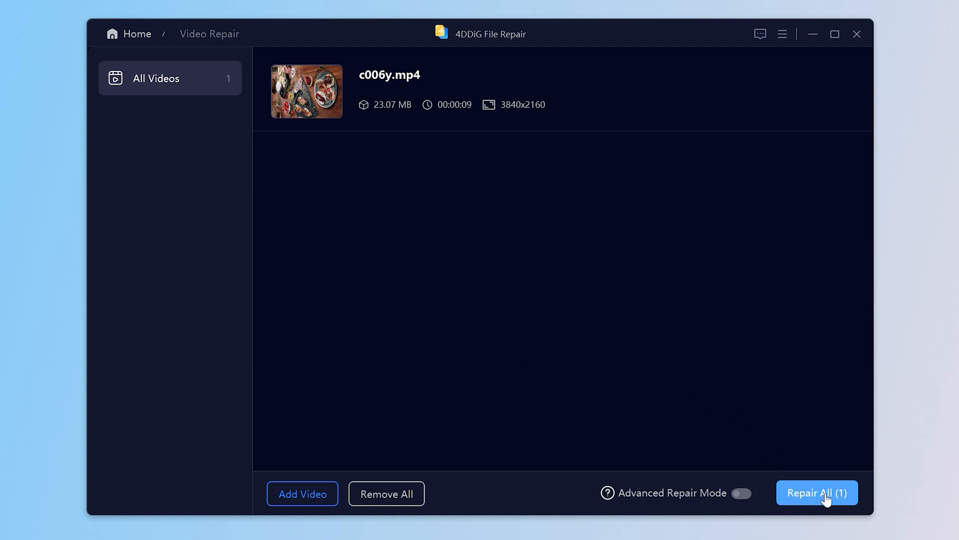
click(816, 493)
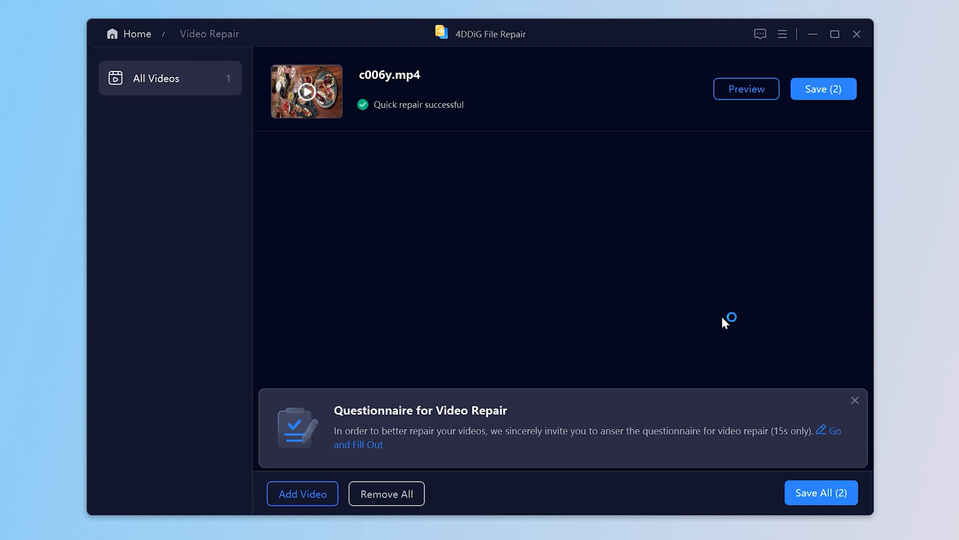
Preview the repaired video playing normally, then save both repaired copies to the Desktop
click(745, 89)
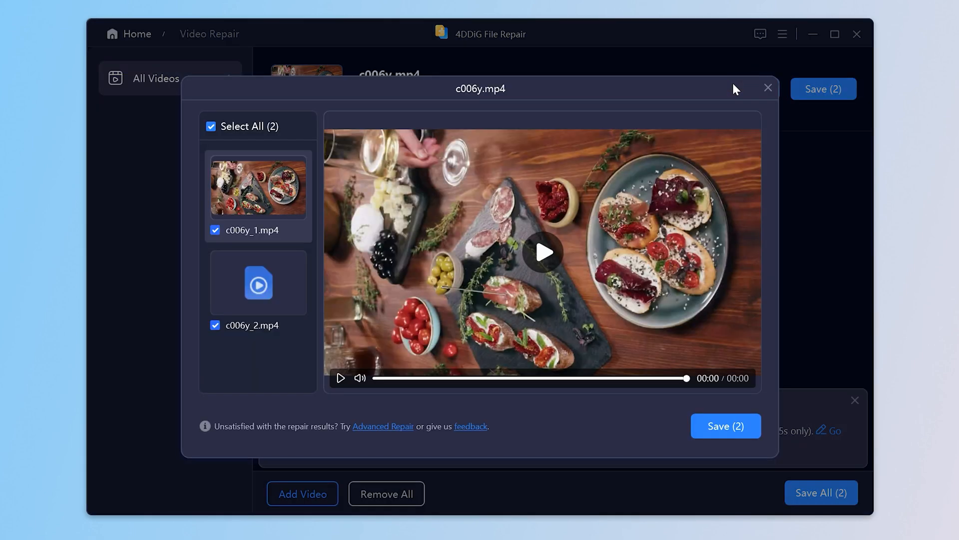
click(541, 252)
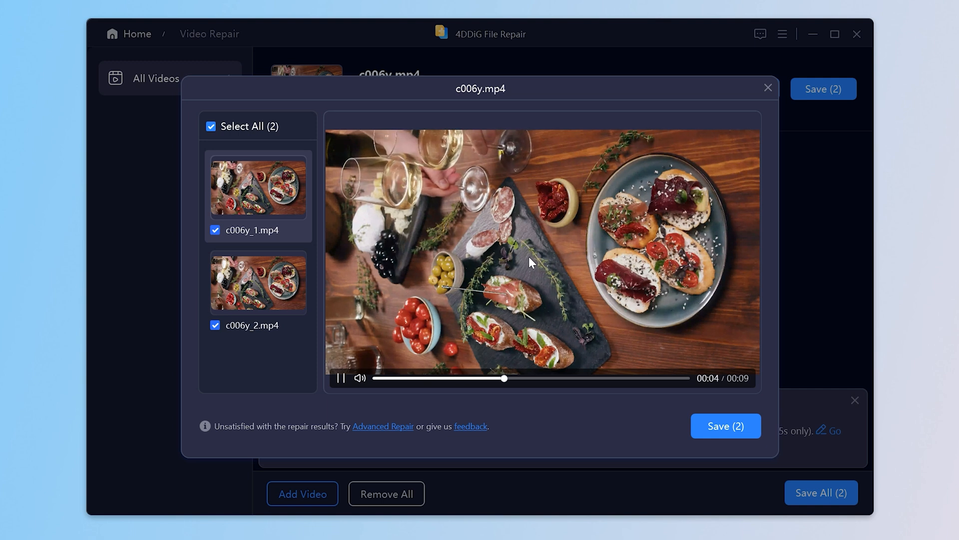
click(726, 426)
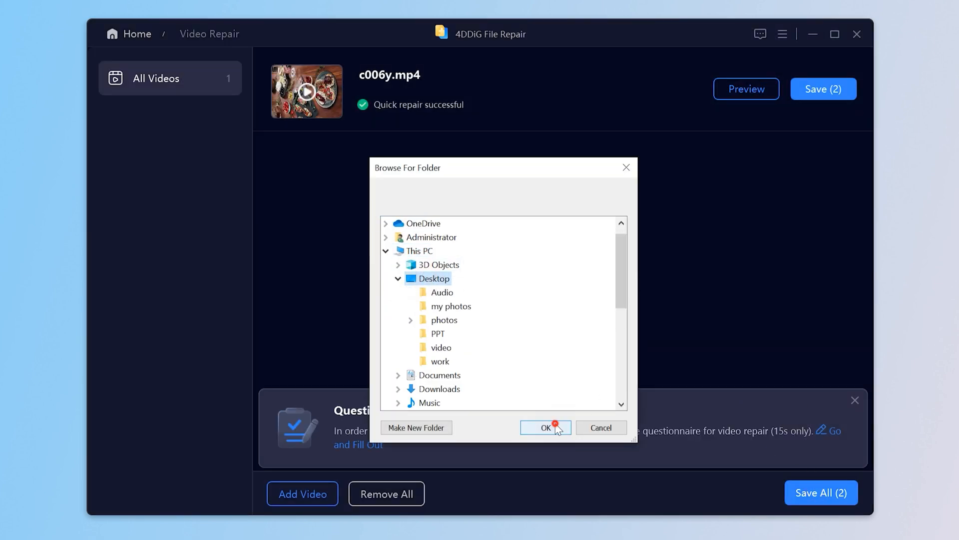
click(545, 426)
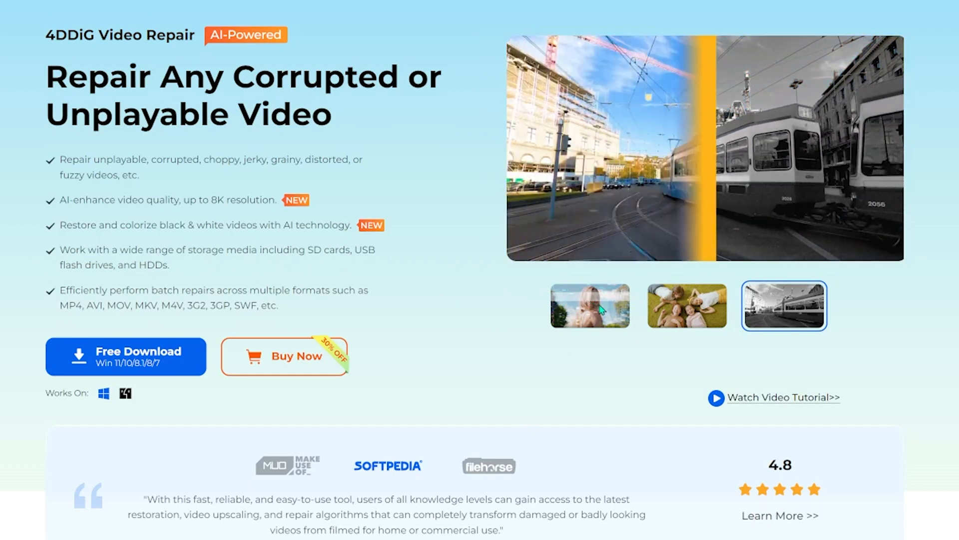
View the children-on-grass sample again and scroll down the repair page
click(686, 306)
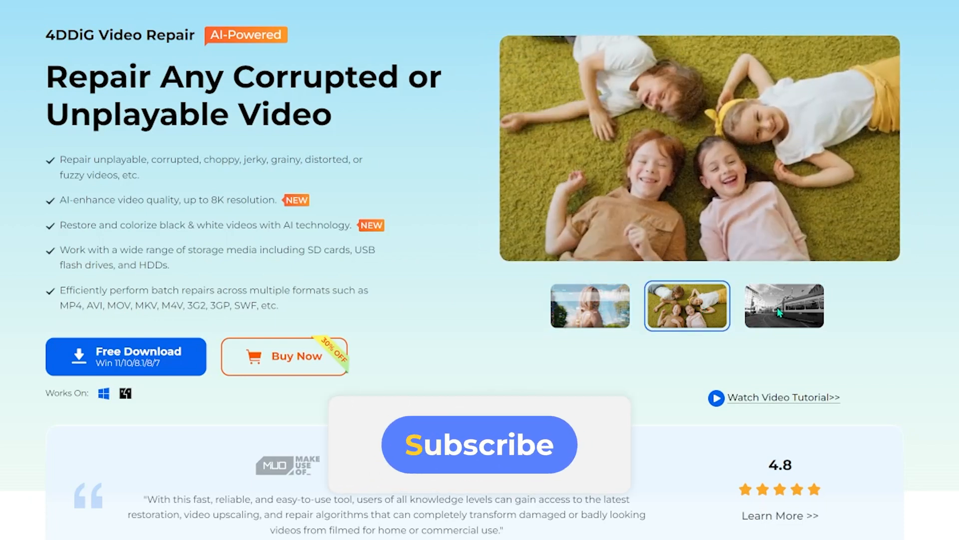
scroll(down, 3)
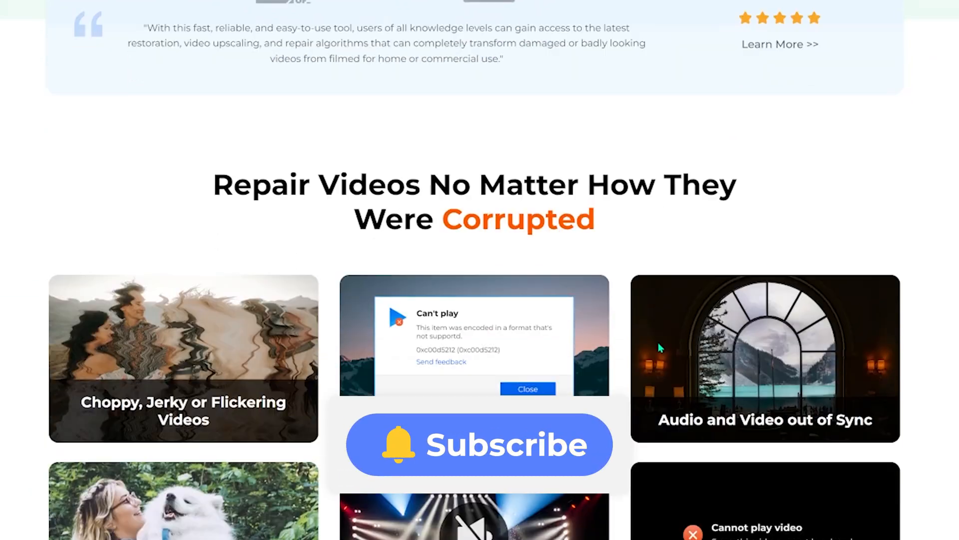